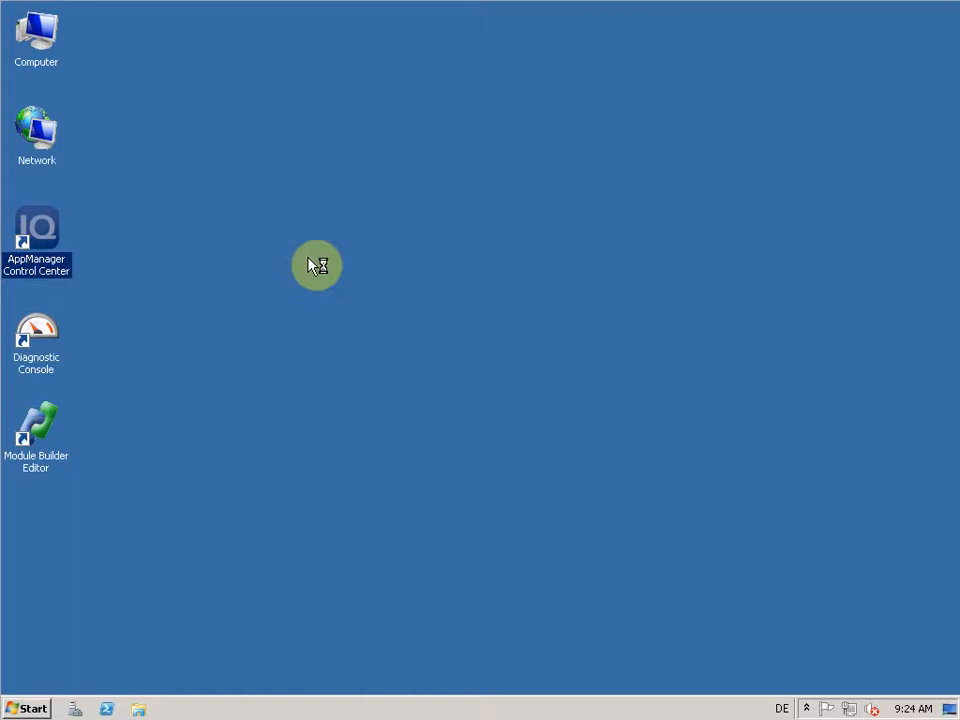
Step: Launch the Control Center console to its logon window for server HOUIPMAM202, repository NQCCDB
double_click(36, 228)
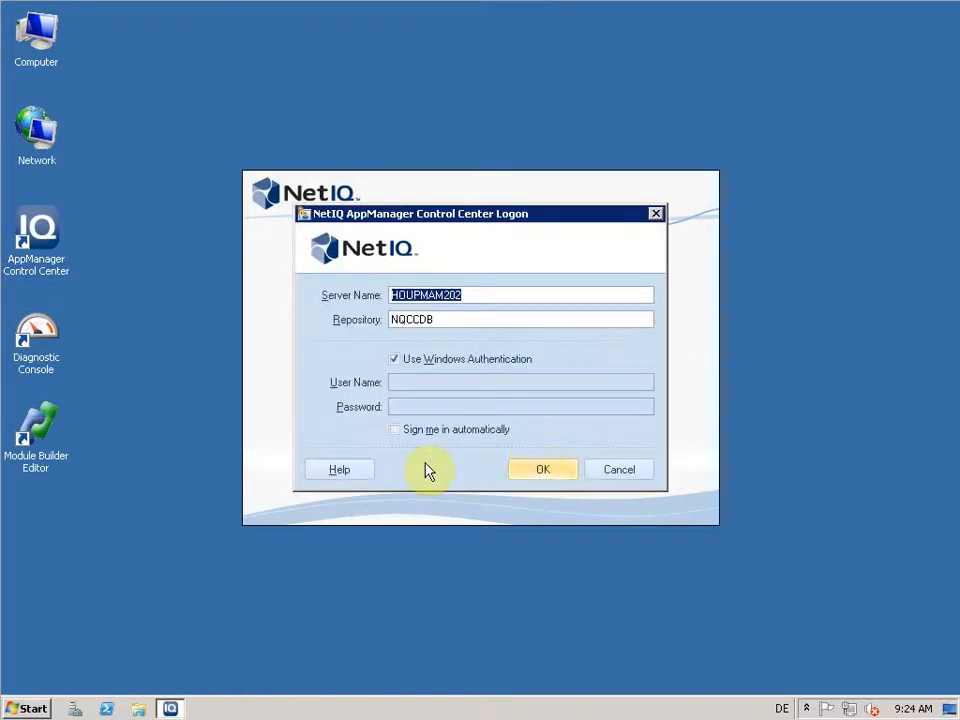
mouse_move(388, 384)
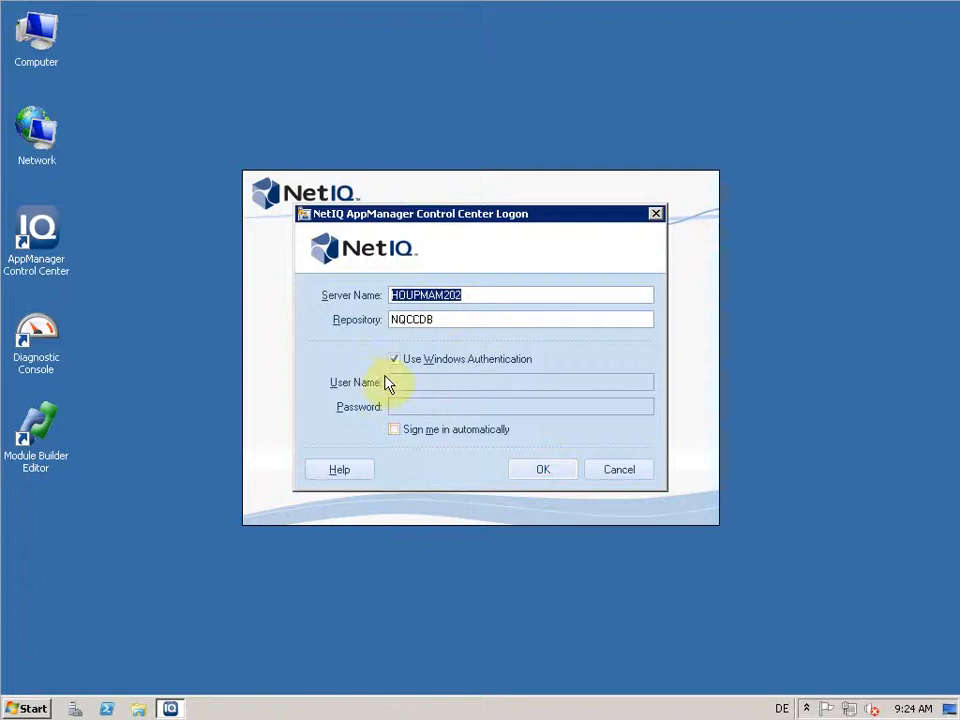
mouse_move(400, 446)
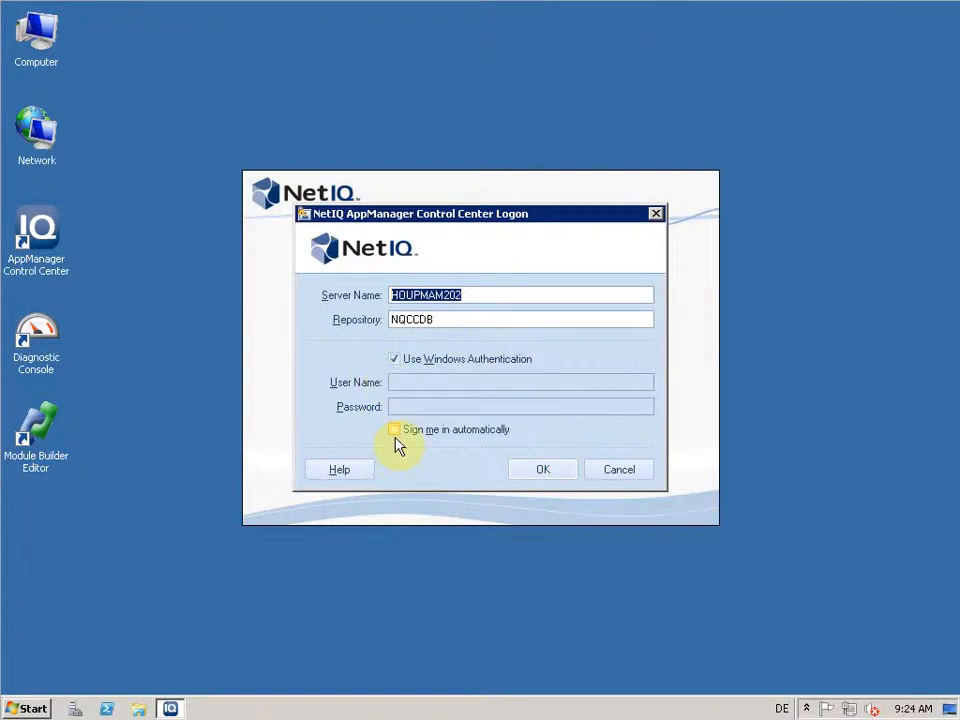
mouse_move(456, 444)
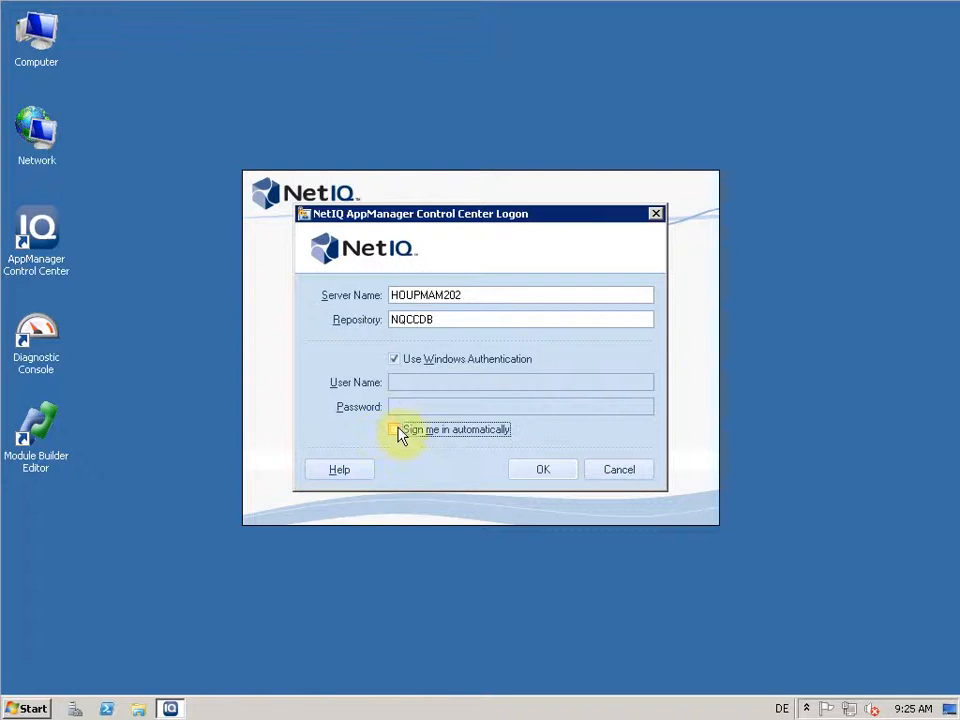
click(544, 468)
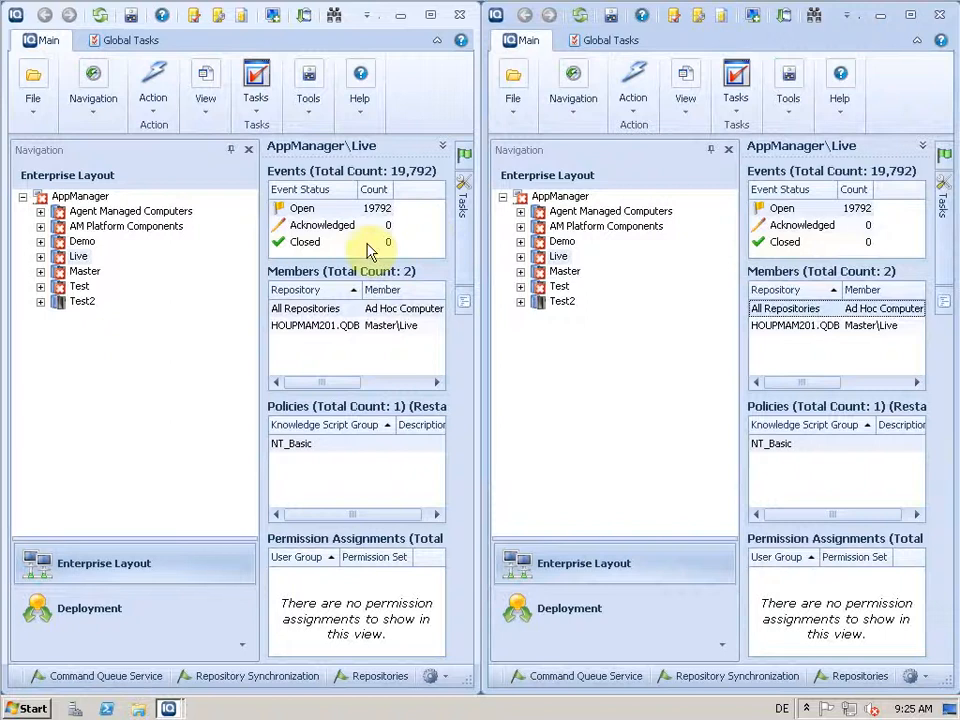
mouse_move(700, 280)
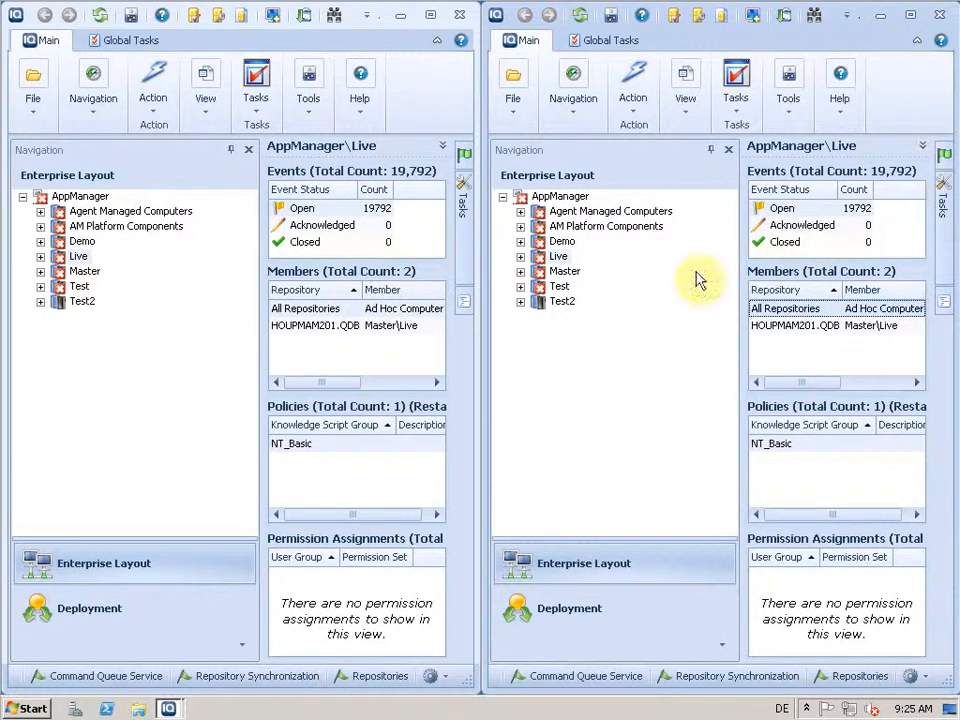
mouse_move(468, 456)
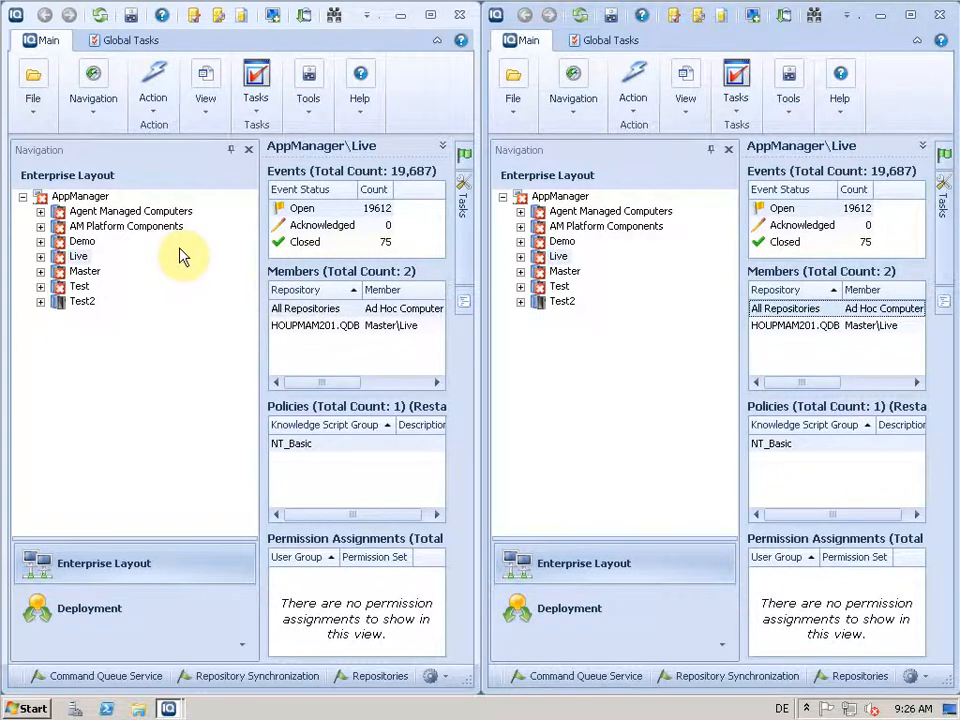
mouse_move(280, 200)
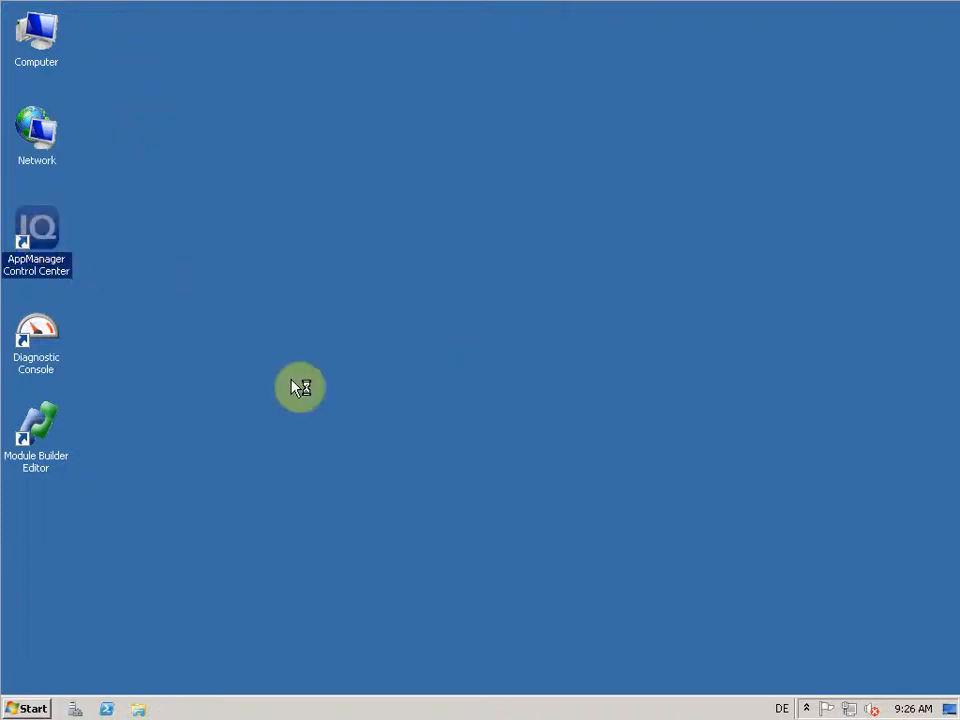
Step: Relaunch the Control Center from the desktop shortcut, reaching the 8.0 splash screen
double_click(36, 228)
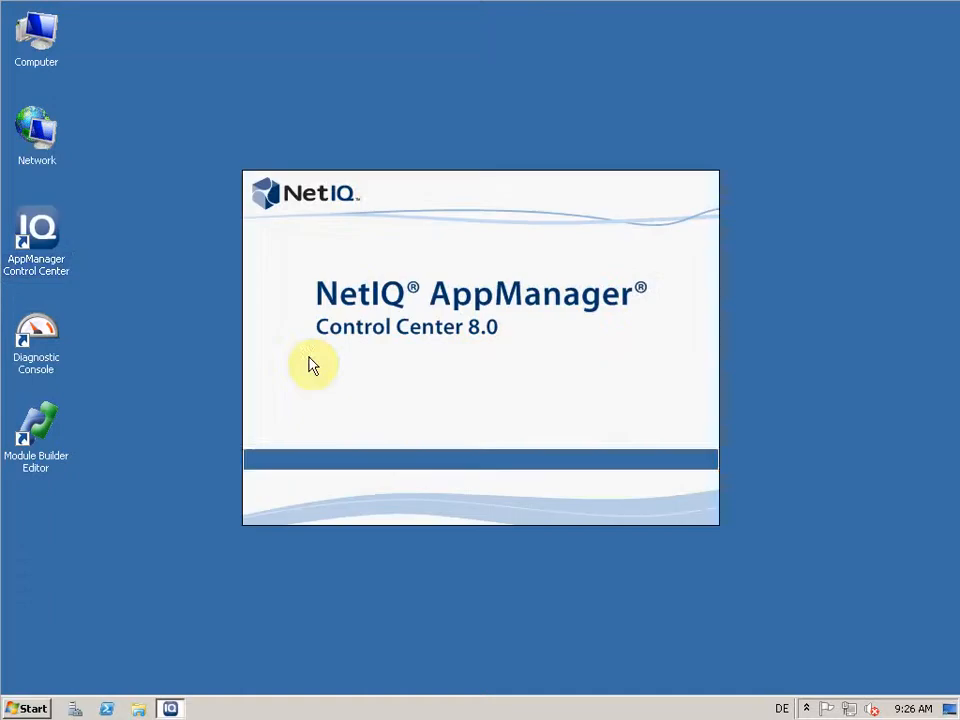